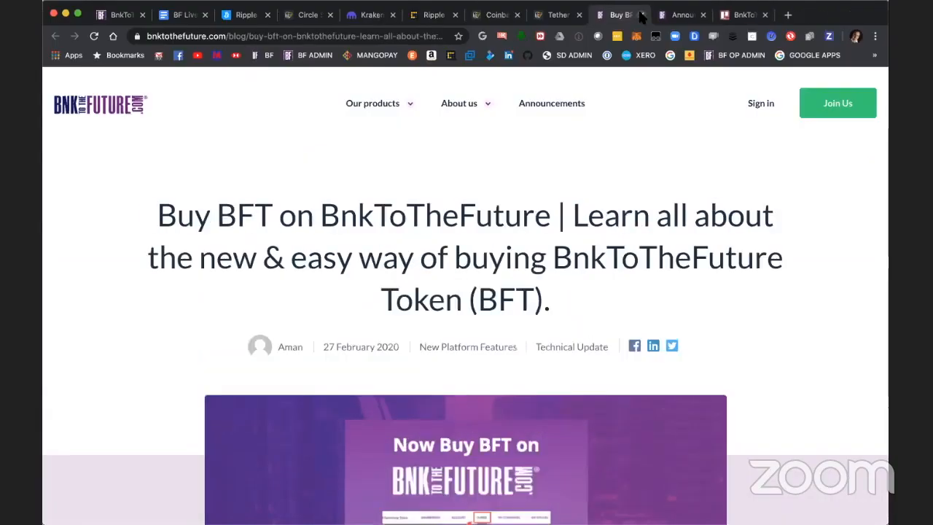
Scroll down through the Buy BFT blog article before moving to the funds overview
scroll("down", 3)
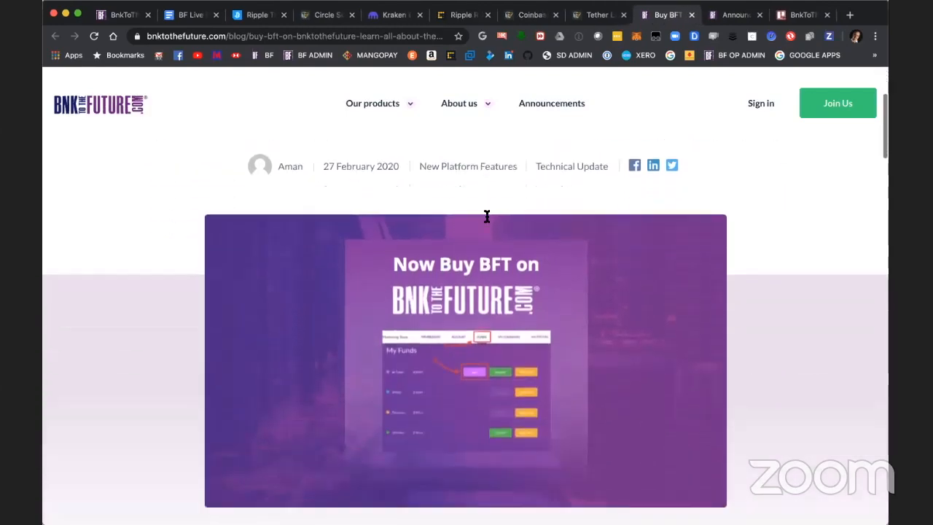
scroll("down", 3)
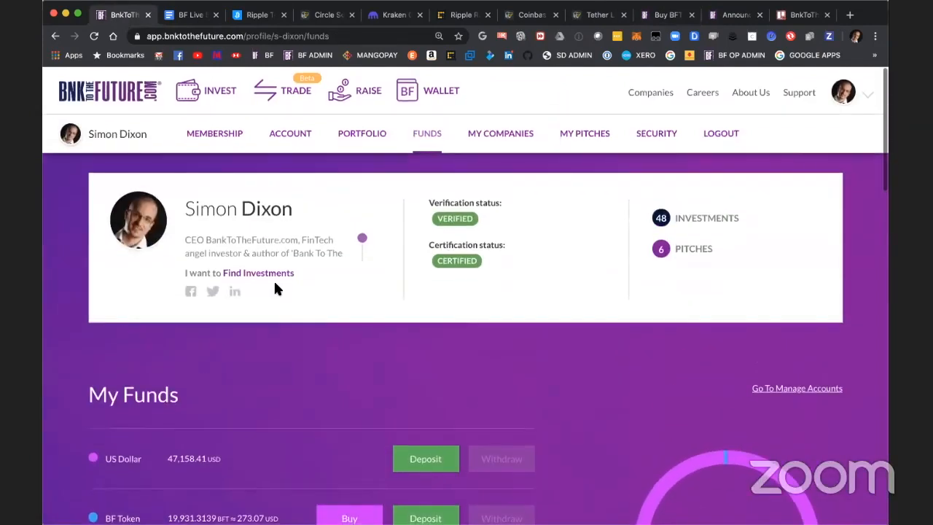
scroll("down", 3)
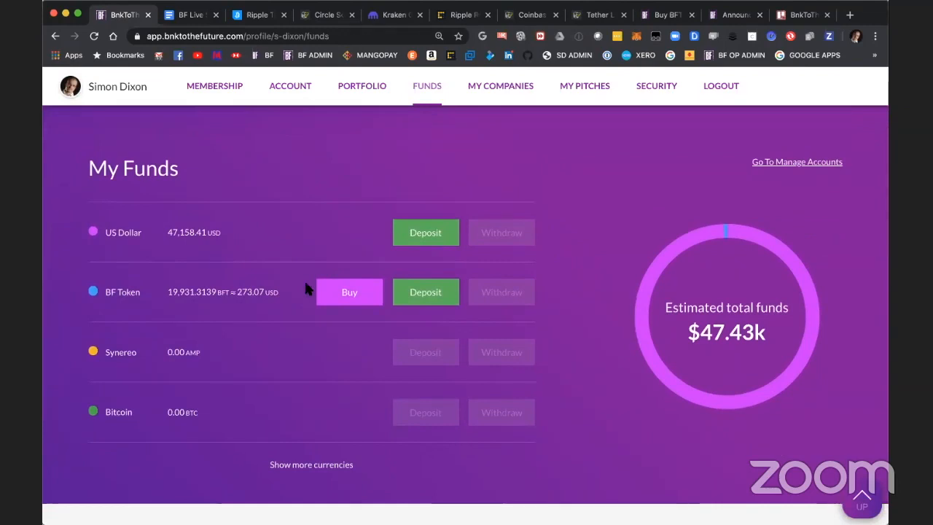
scroll("down", 3)
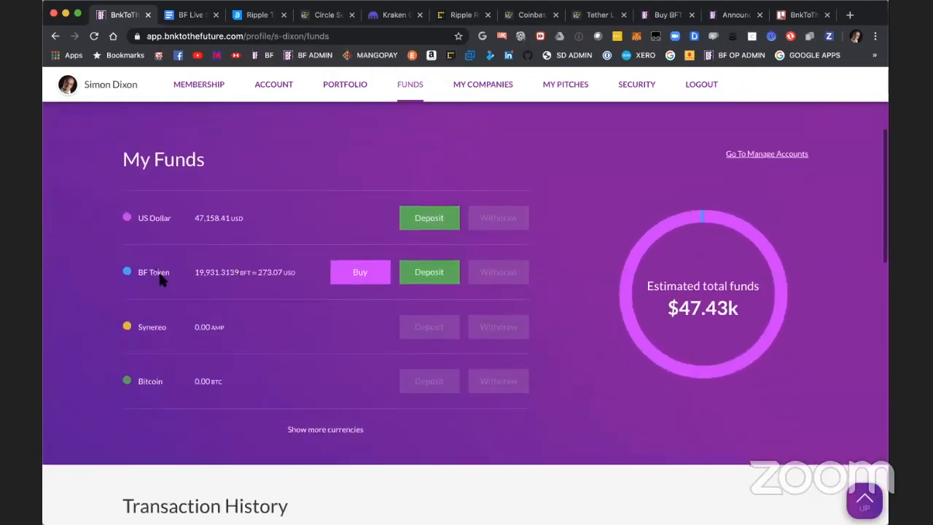
mouse_move(175, 222)
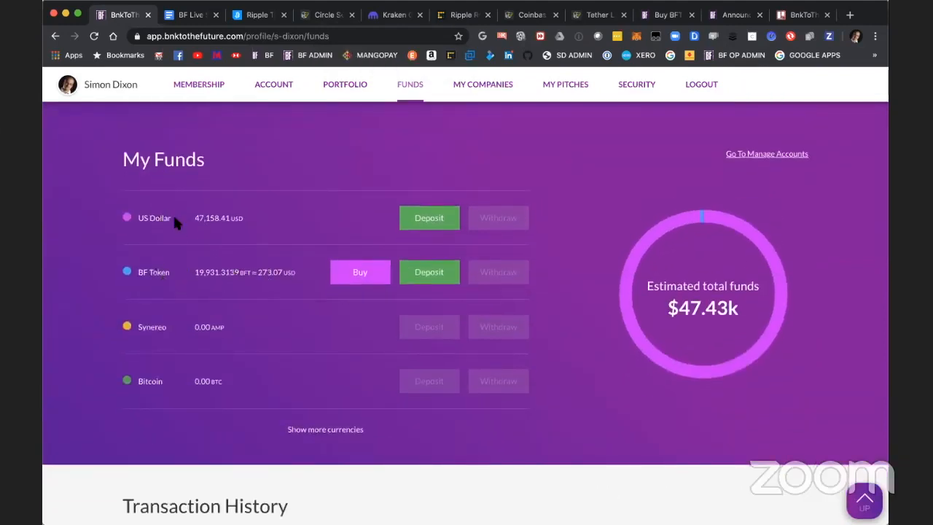
mouse_move(385, 231)
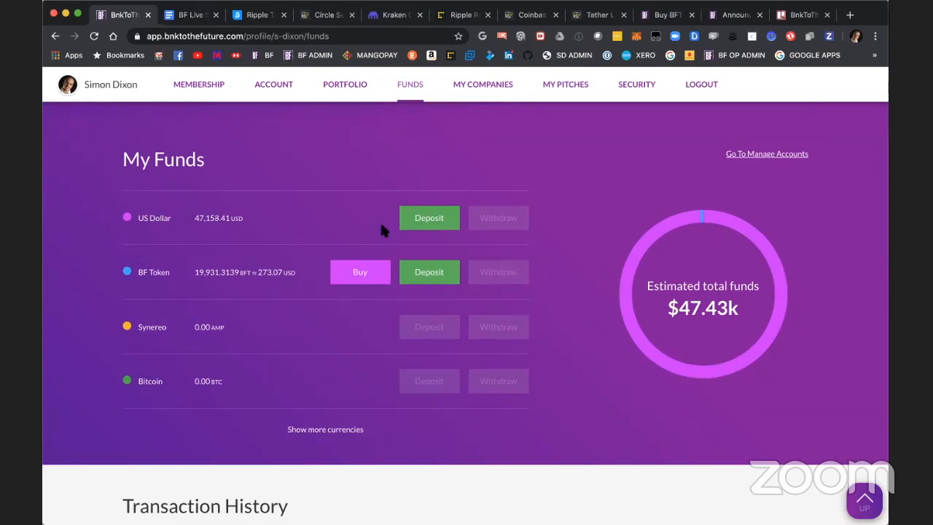
Show the US Dollar deposit page (47,158.41 USD balance) and review the stablecoin and fiat deposit types
left_click(429, 217)
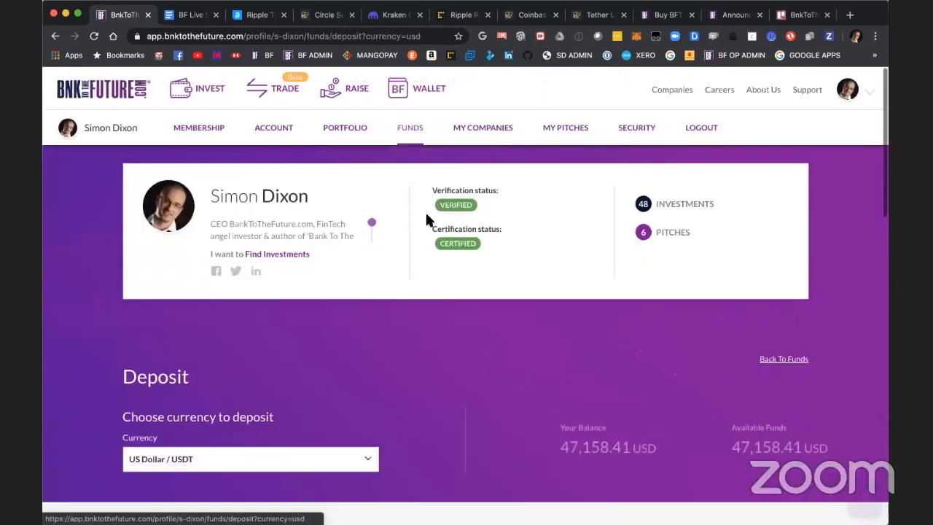
scroll("down", 3)
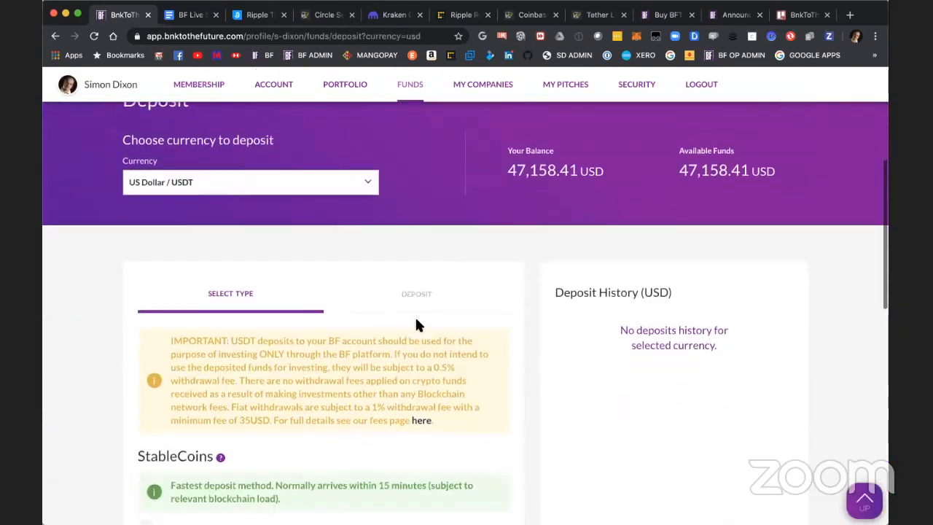
scroll("down", 3)
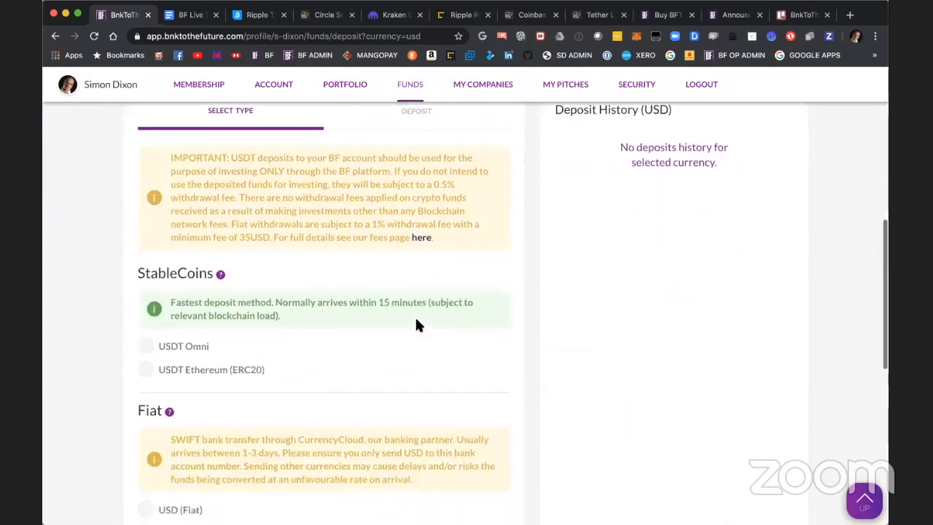
scroll("down", 3)
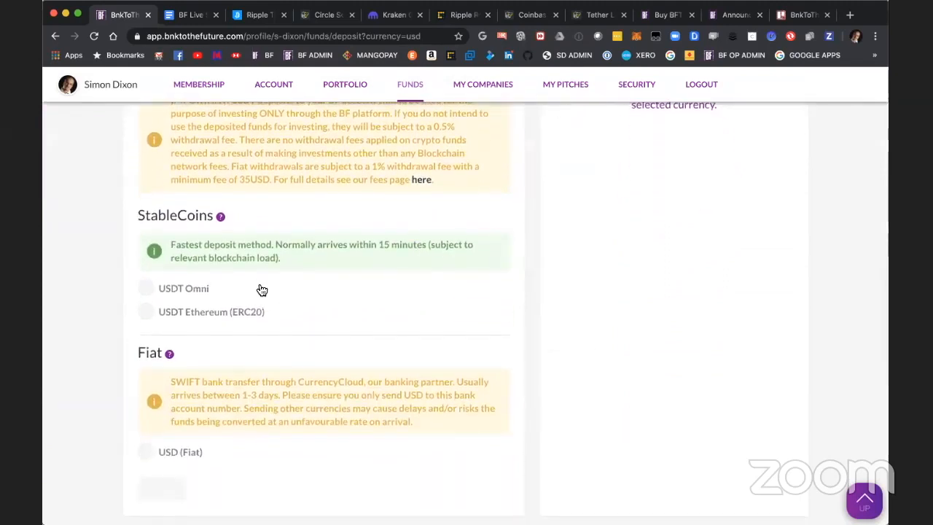
scroll("down", 3)
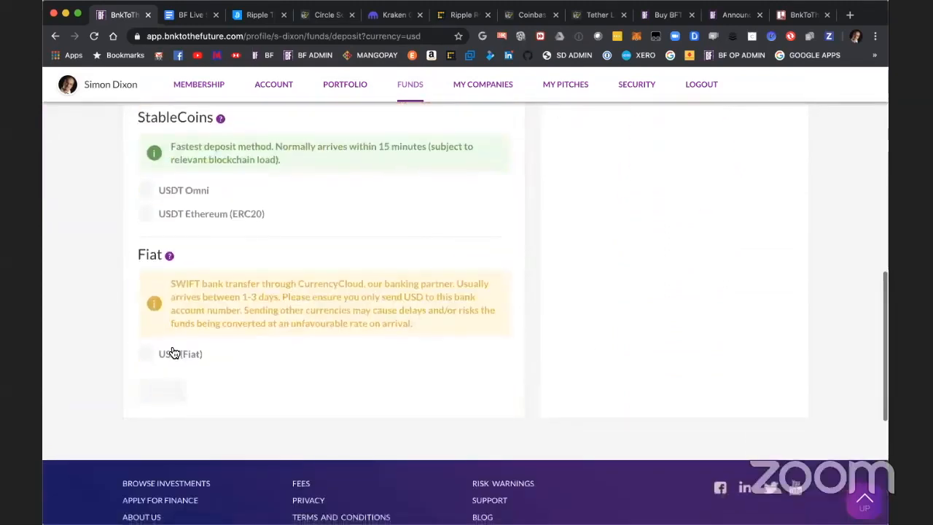
left_click(146, 355)
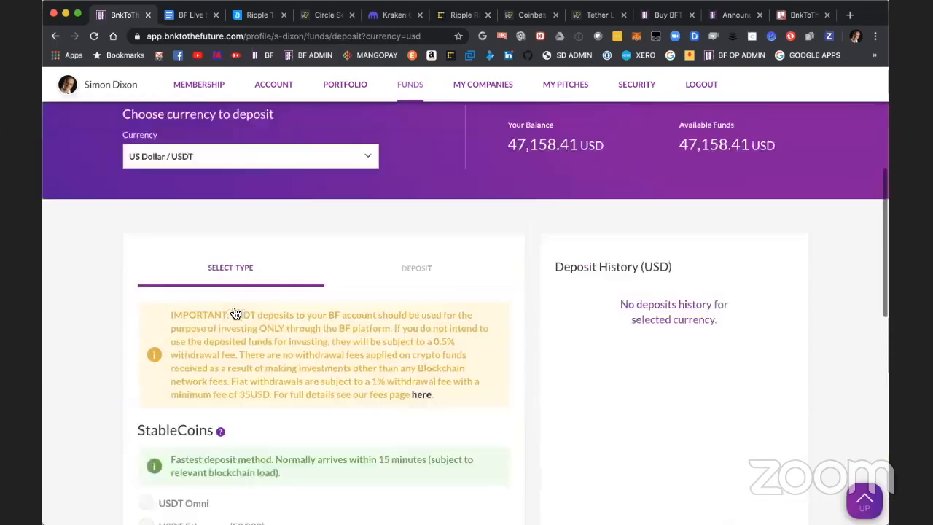
scroll("up", 3)
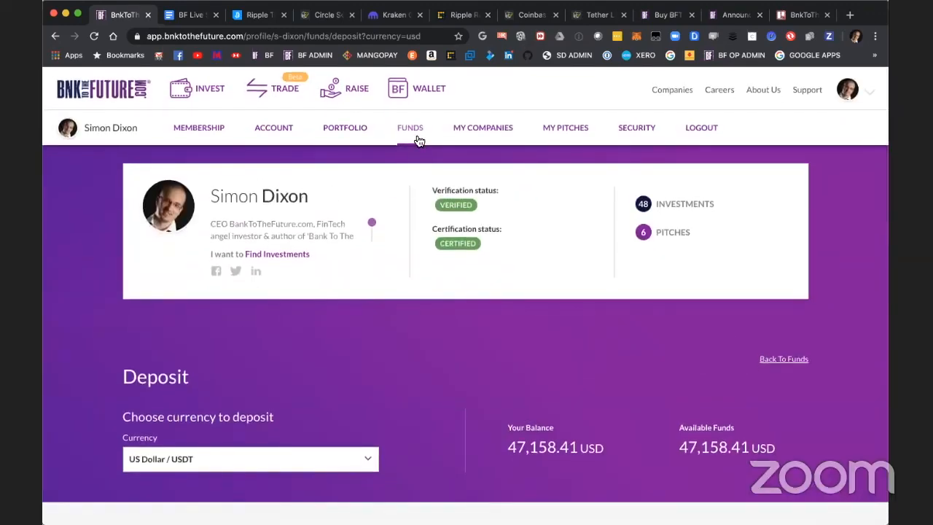
Return to My Funds and reveal the extra currency rows such as Ethereum and FLIP
left_click(784, 359)
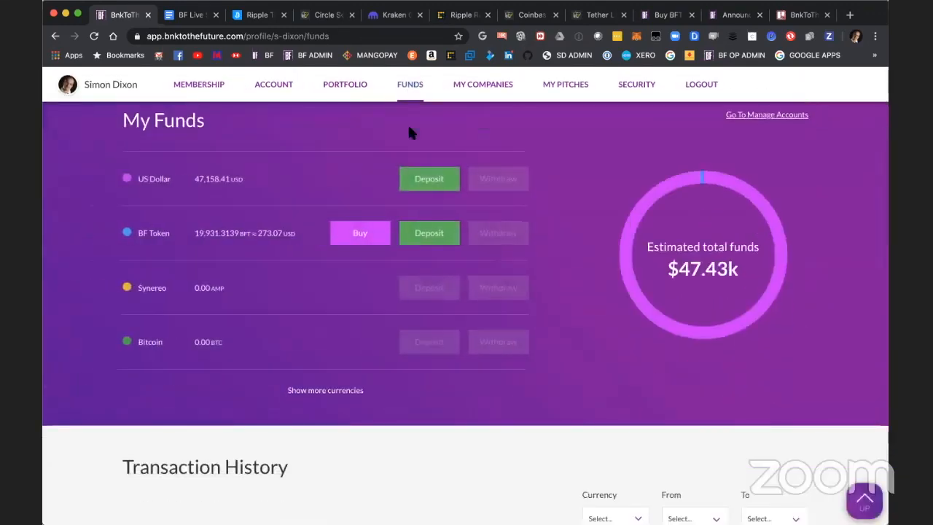
mouse_move(284, 188)
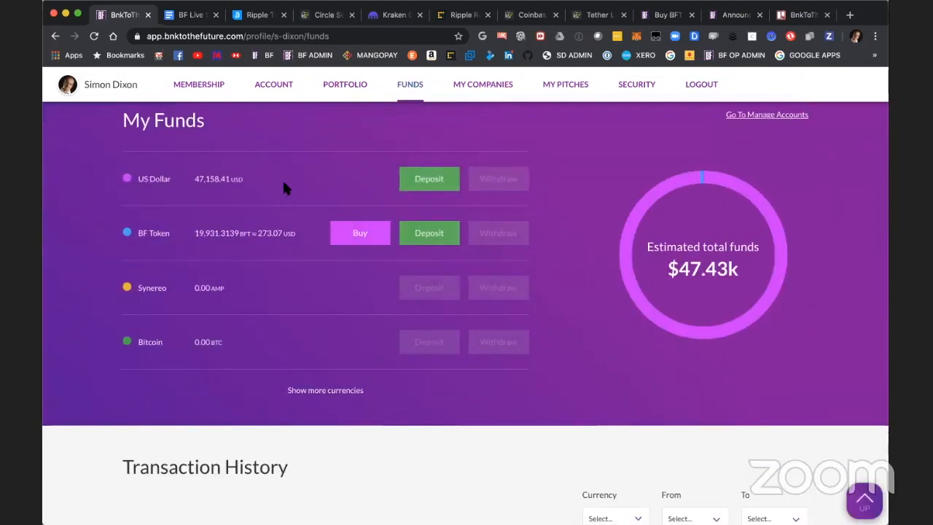
mouse_move(205, 295)
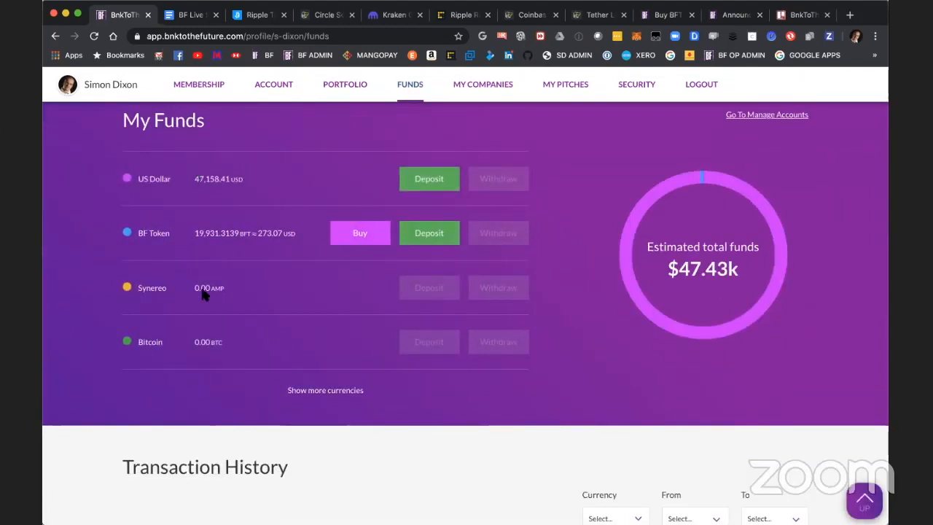
mouse_move(251, 285)
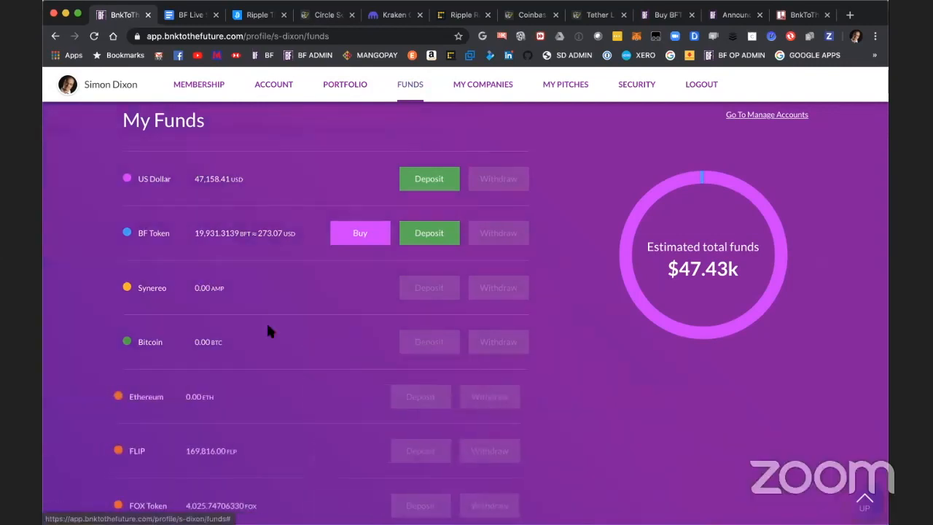
scroll("down", 3)
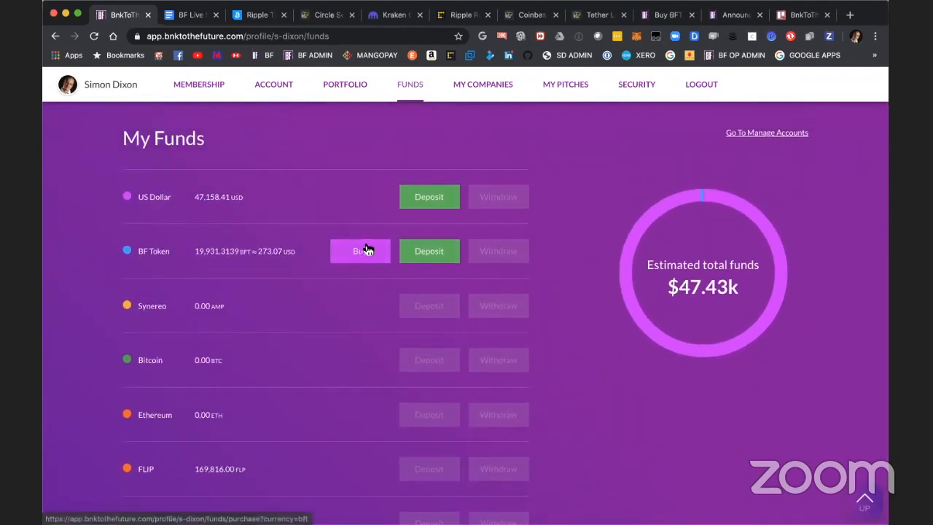
Start a BFT purchase paid in US Dollar / USDT and fill the maximum amount, 993299 BFT for 13,615.00 USD
left_click(360, 251)
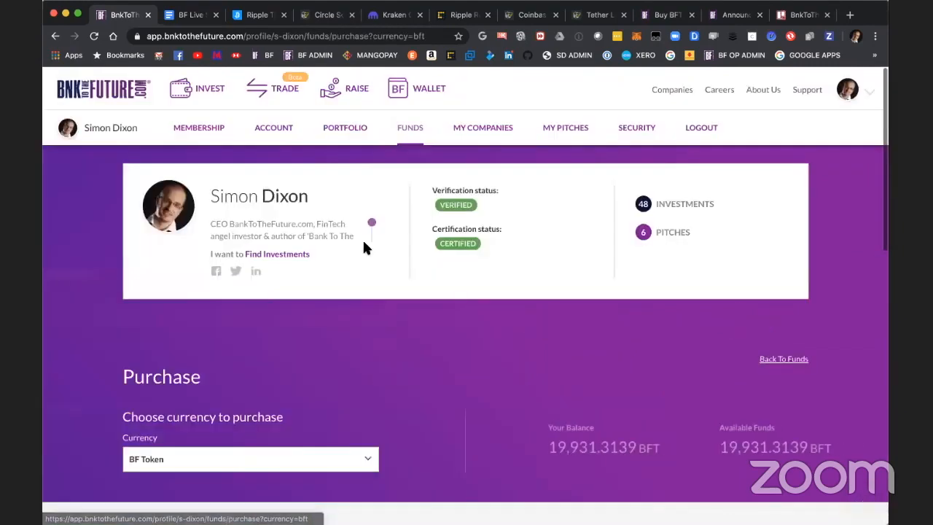
scroll("down", 3)
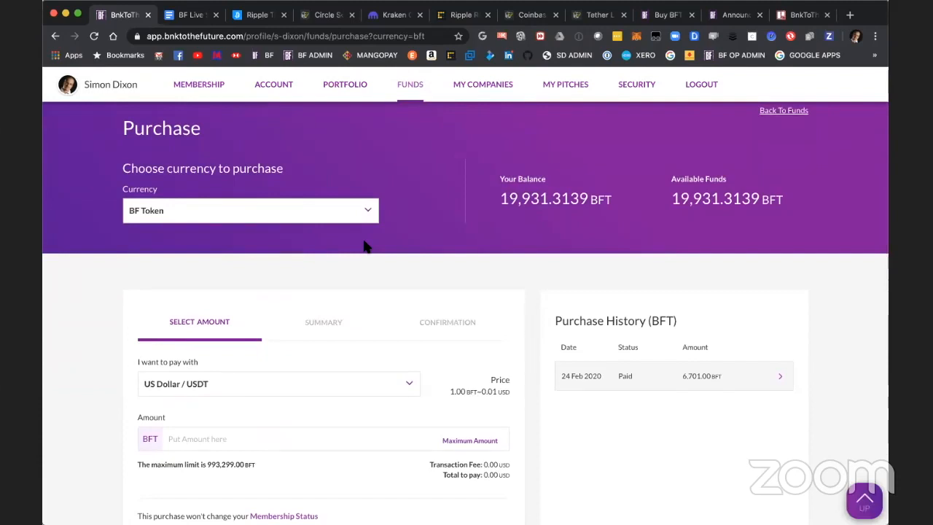
scroll("down", 3)
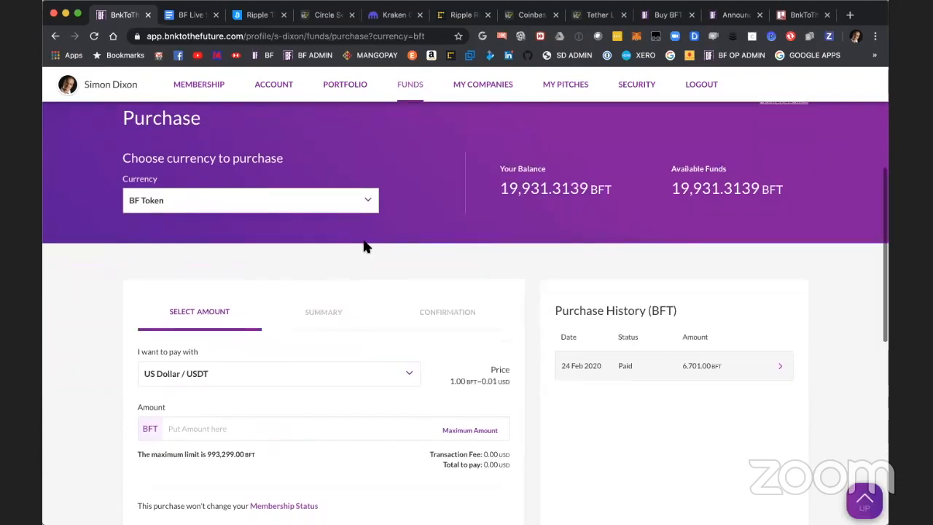
scroll("down", 3)
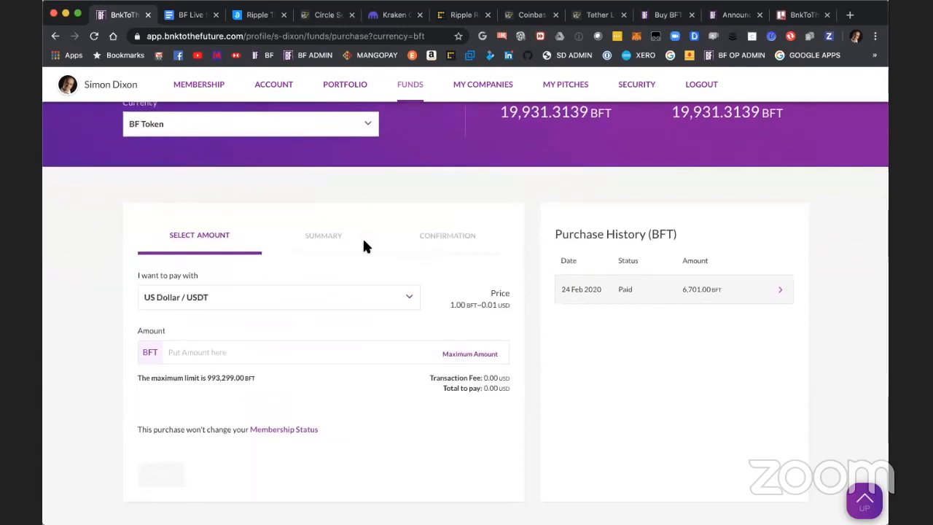
scroll("down", 3)
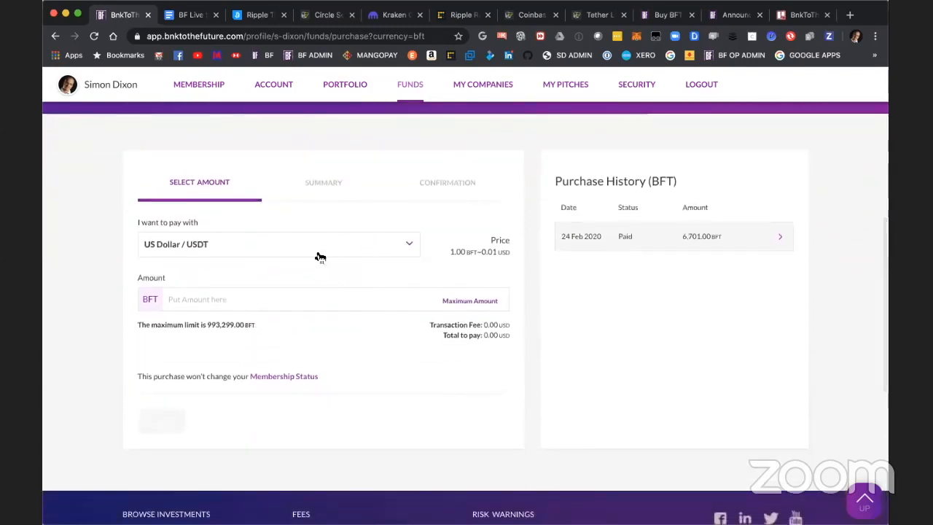
left_click(280, 243)
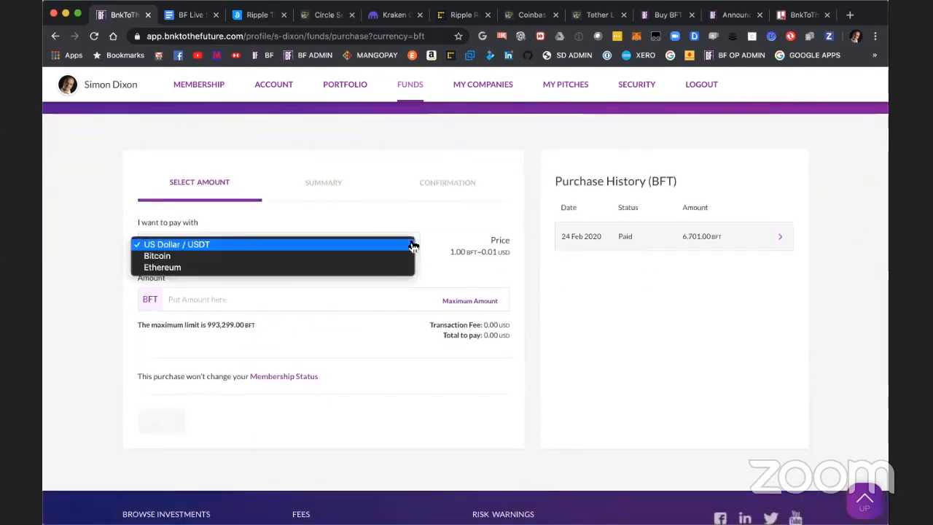
mouse_move(364, 269)
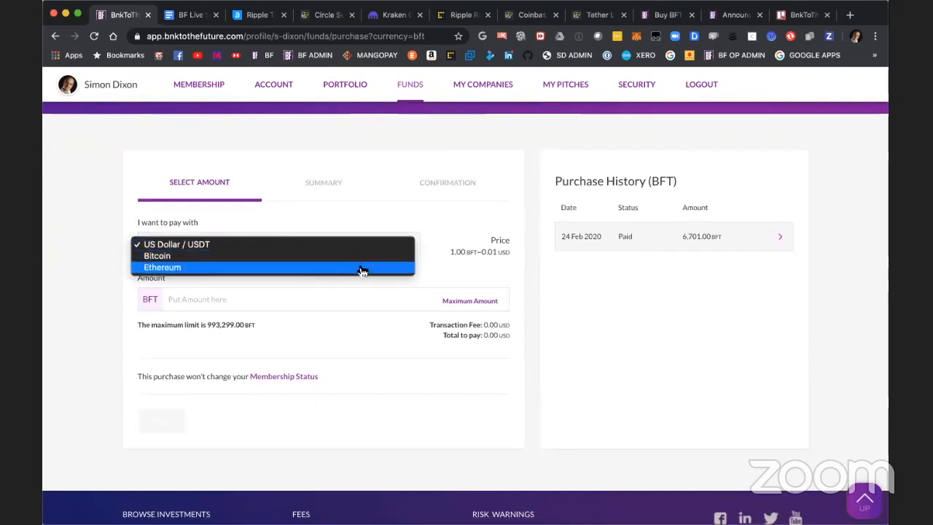
mouse_move(362, 261)
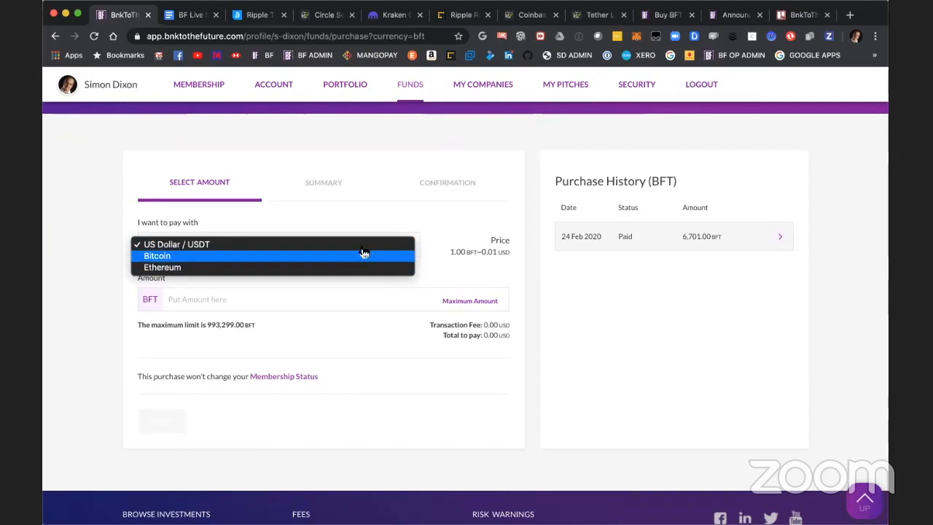
mouse_move(364, 245)
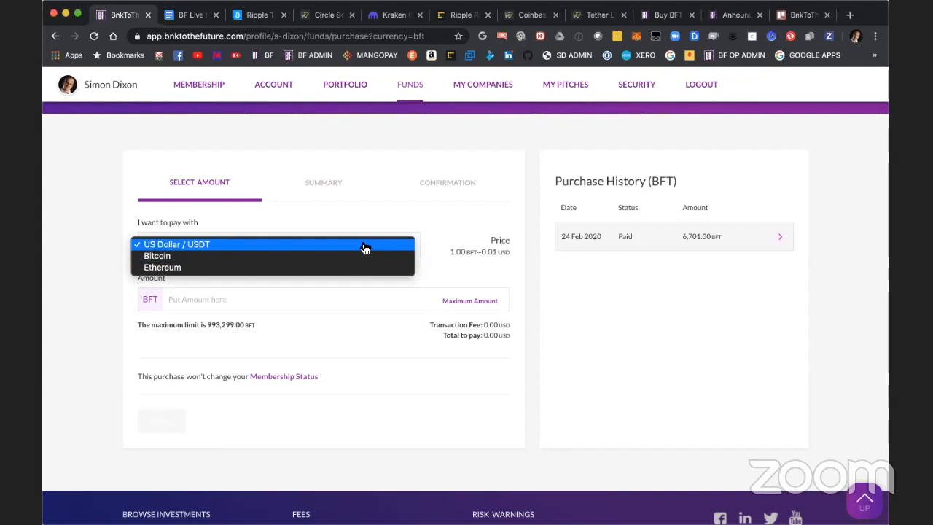
mouse_move(362, 267)
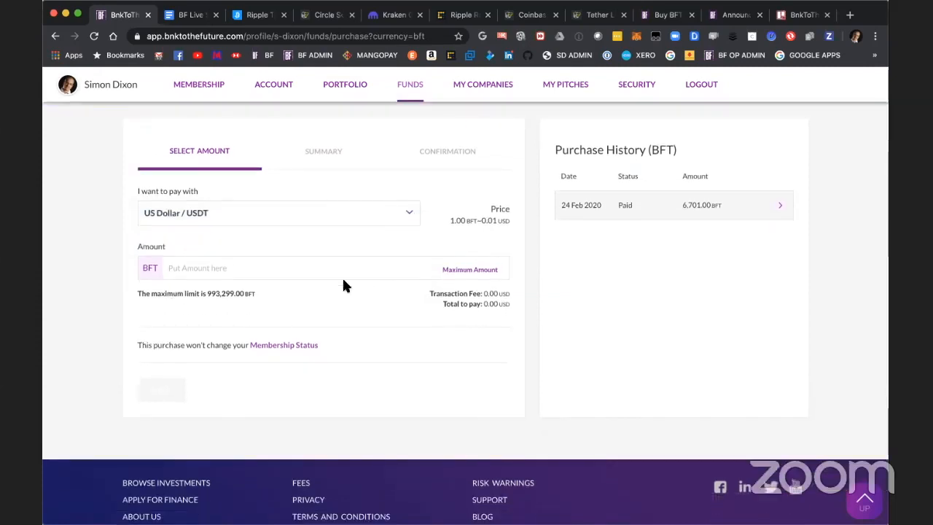
mouse_move(456, 277)
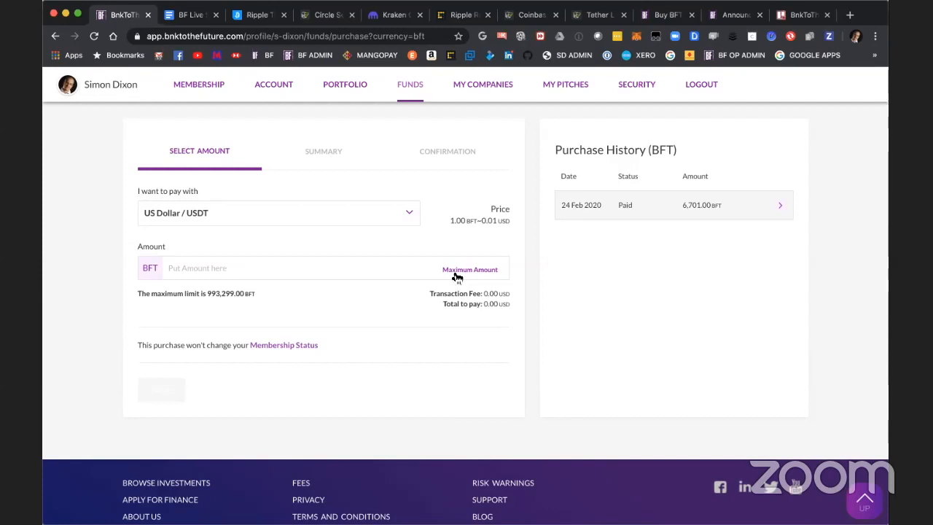
mouse_move(347, 257)
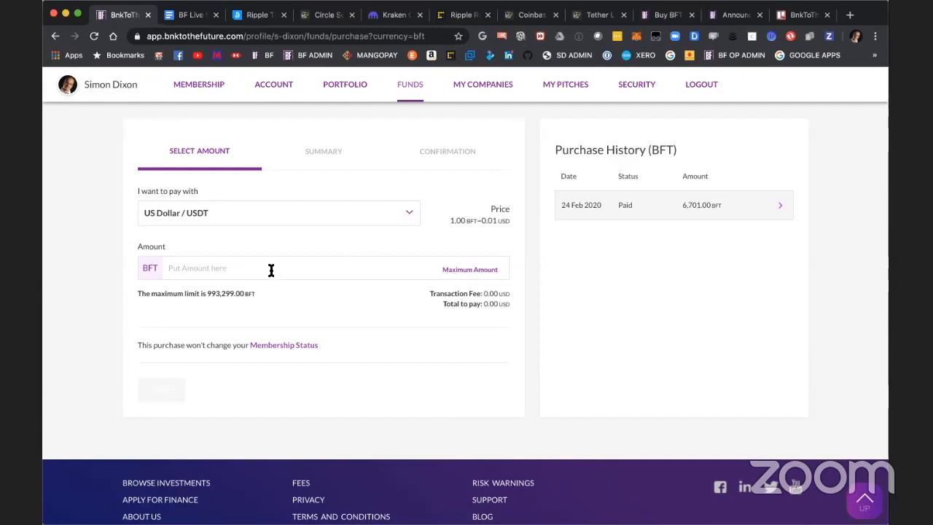
mouse_move(458, 269)
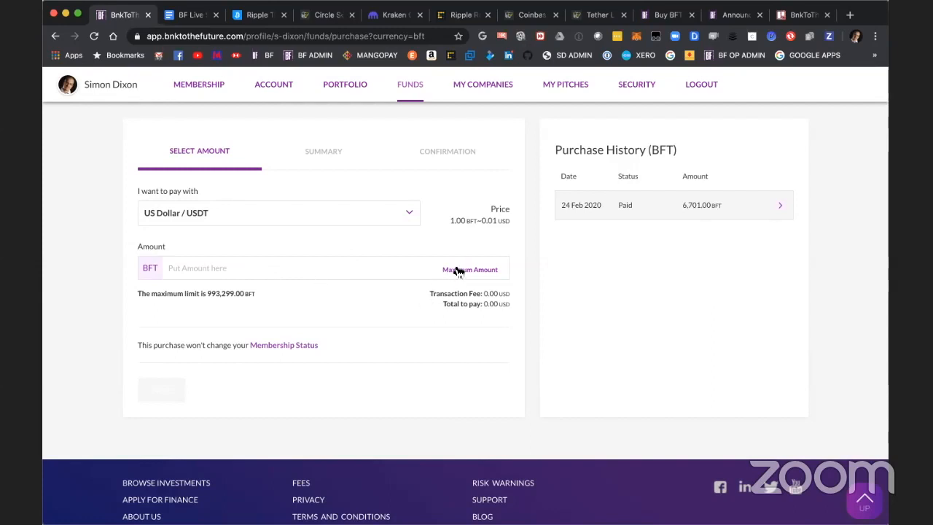
left_click(470, 268)
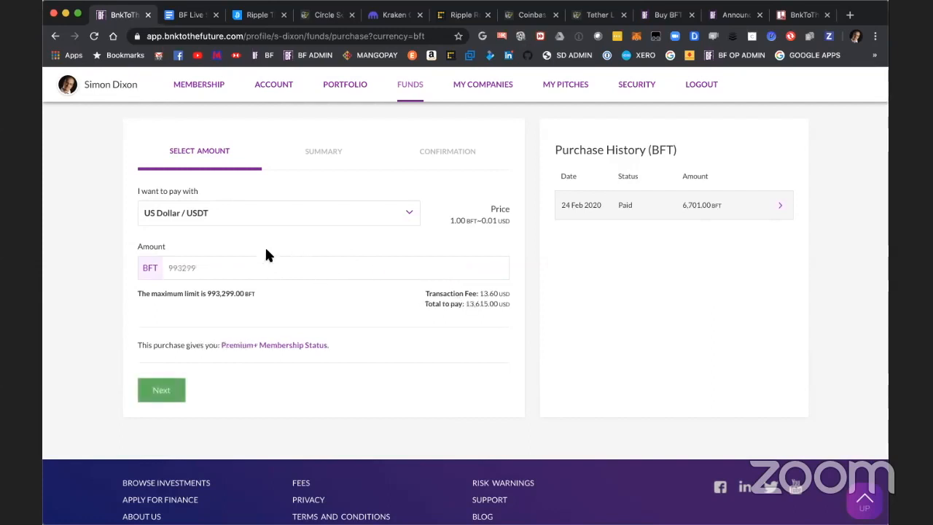
mouse_move(230, 241)
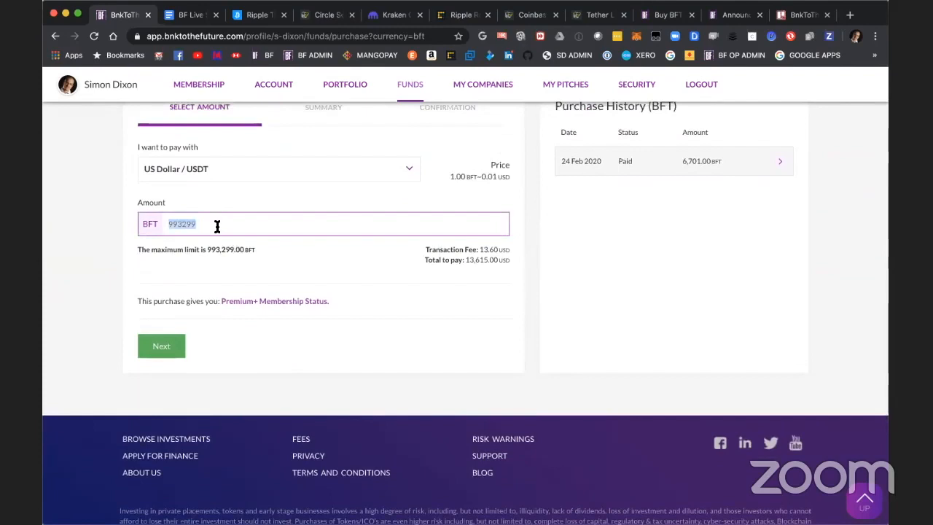
Set the amount to 10000 BFT, giving a 0.13 USD fee and 137.06 USD total
type("10000")
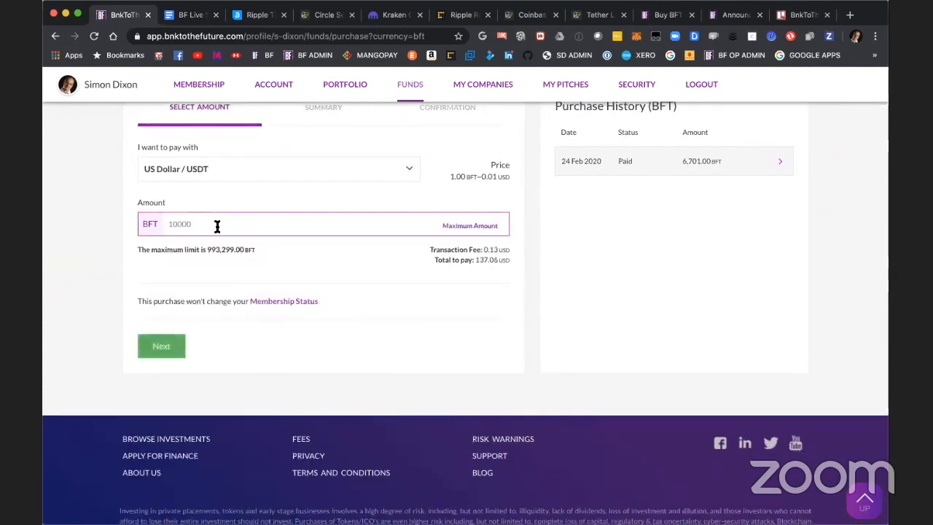
mouse_move(286, 300)
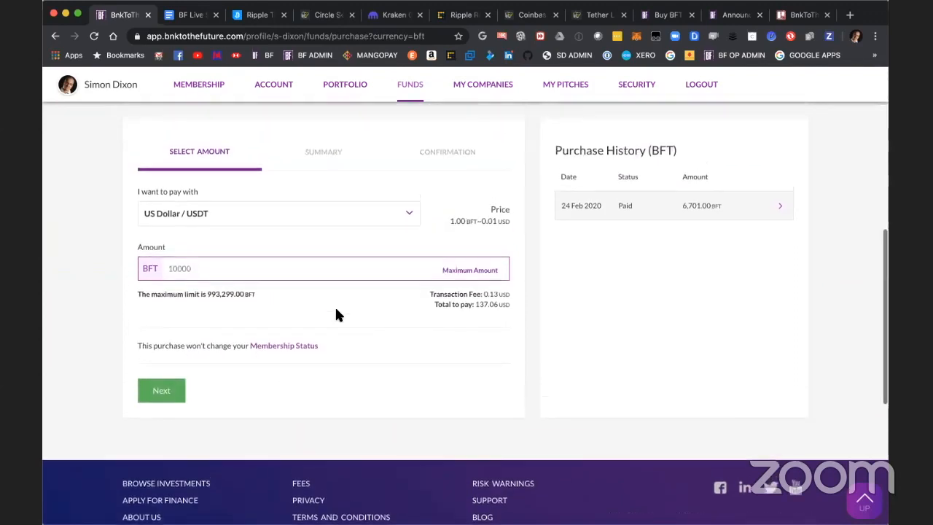
scroll("down", 3)
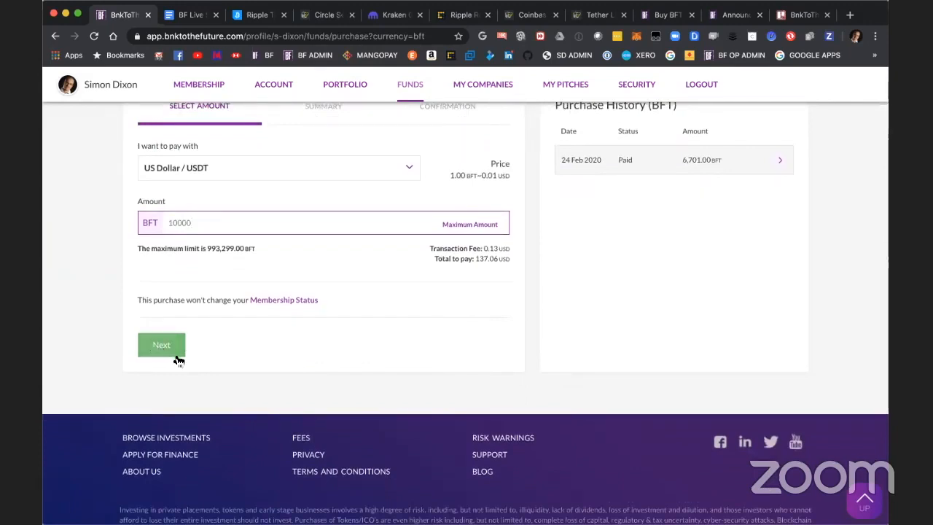
Move to the Summary step and review the 10,000 BFT order, 137.06 USD total and 29,931 BFT post-purchase balance
left_click(160, 344)
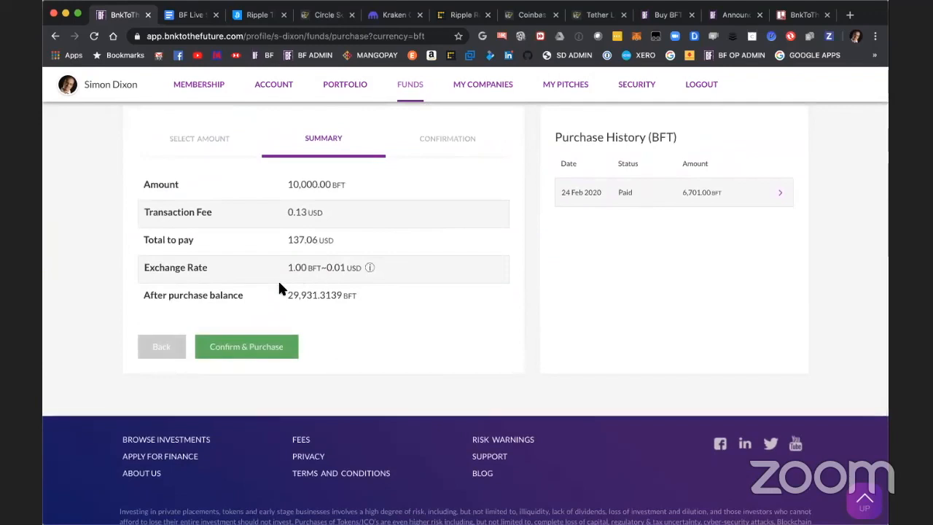
mouse_move(330, 268)
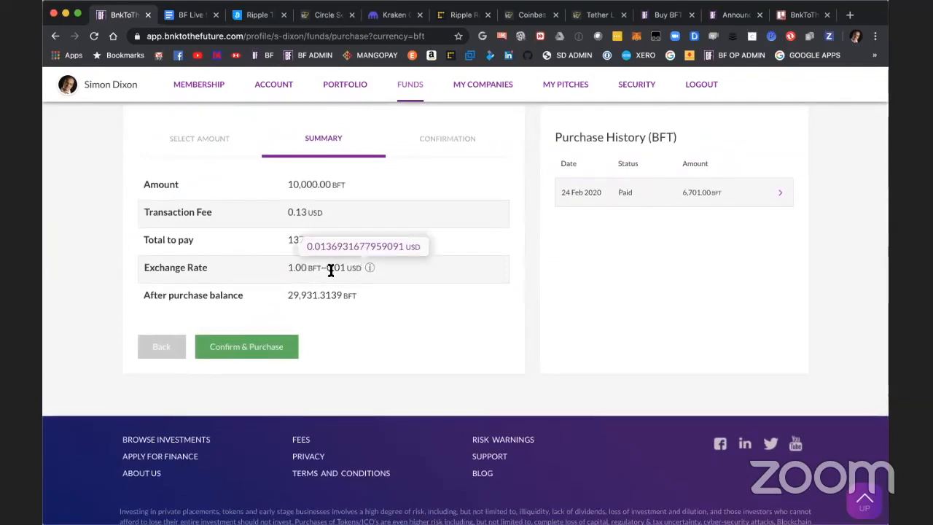
mouse_move(247, 248)
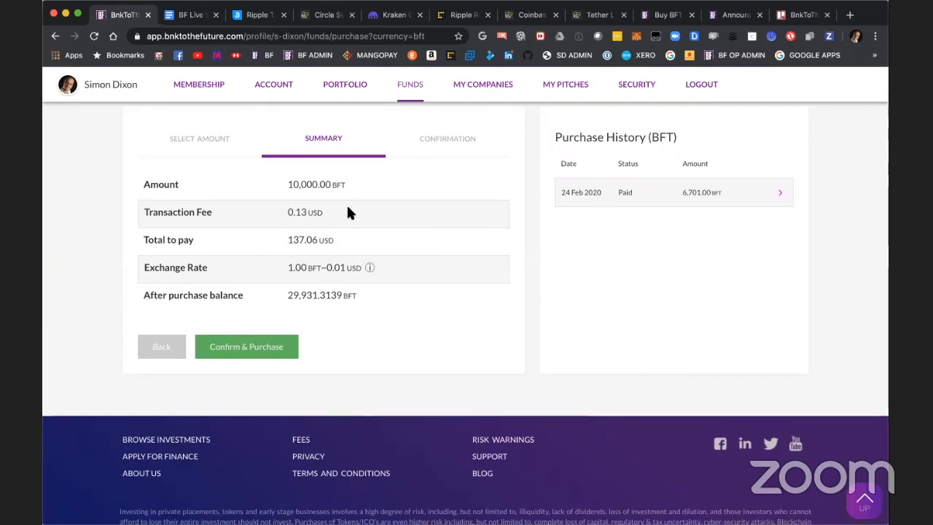
scroll("down", 3)
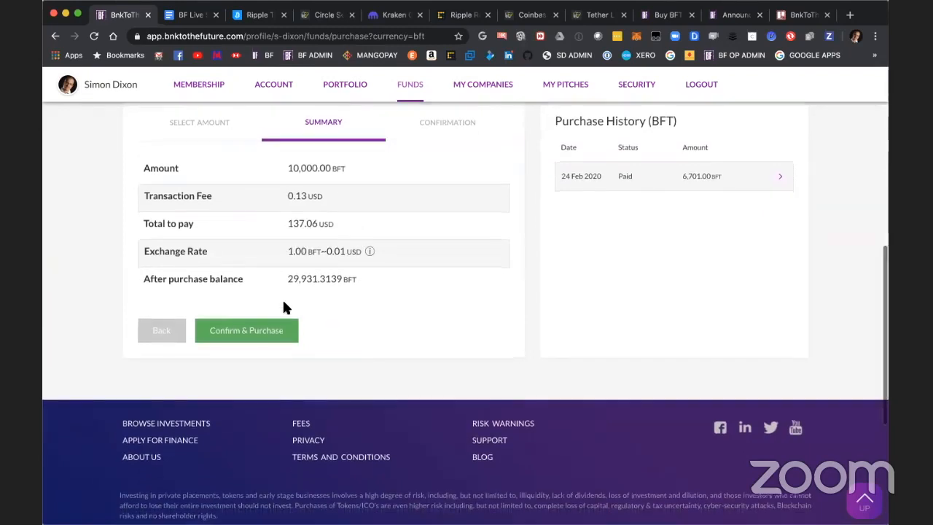
scroll("down", 3)
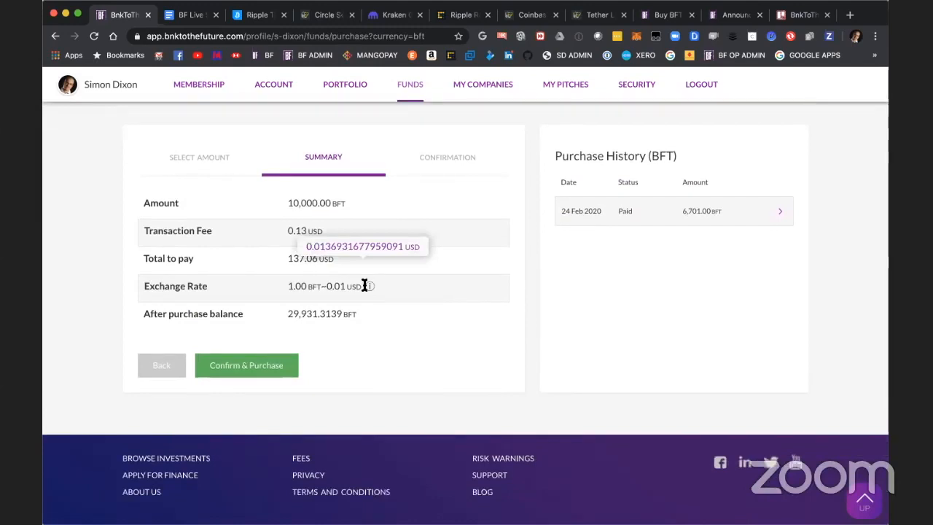
mouse_move(546, 232)
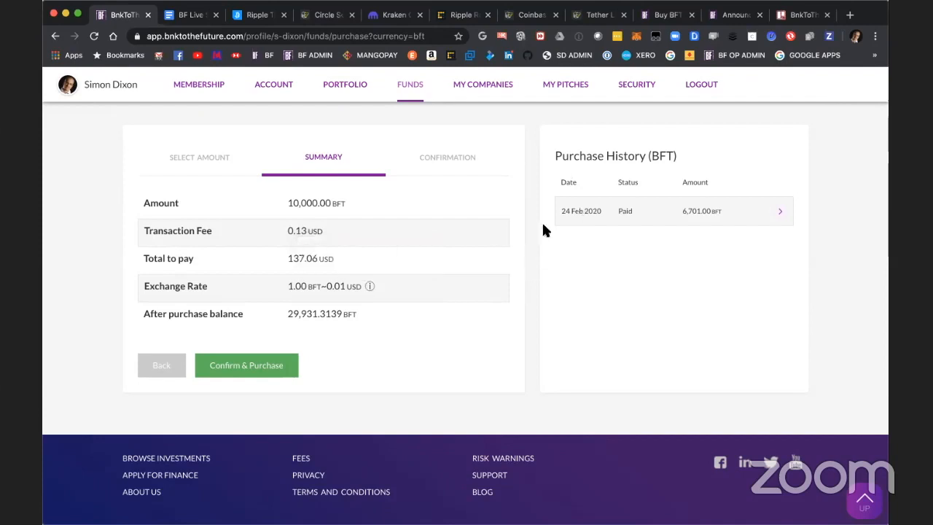
scroll("down", 3)
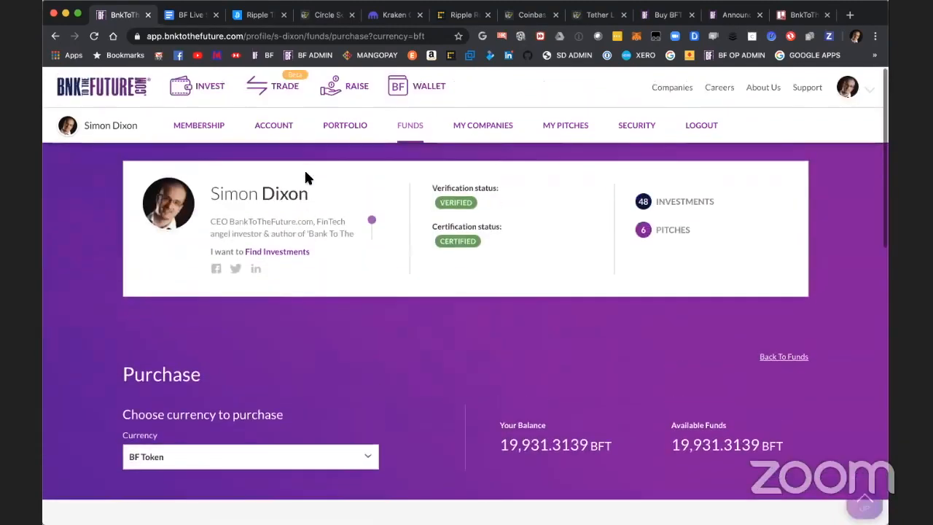
scroll("down", 3)
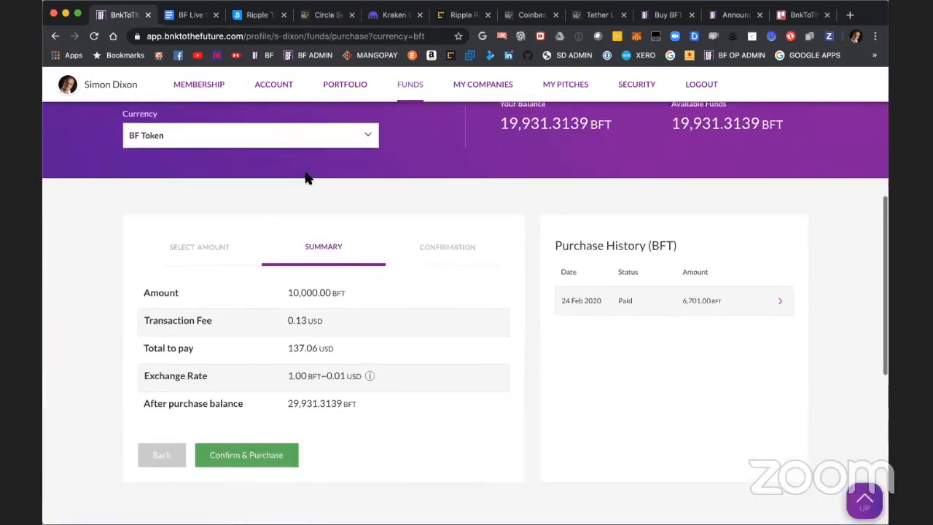
scroll("down", 3)
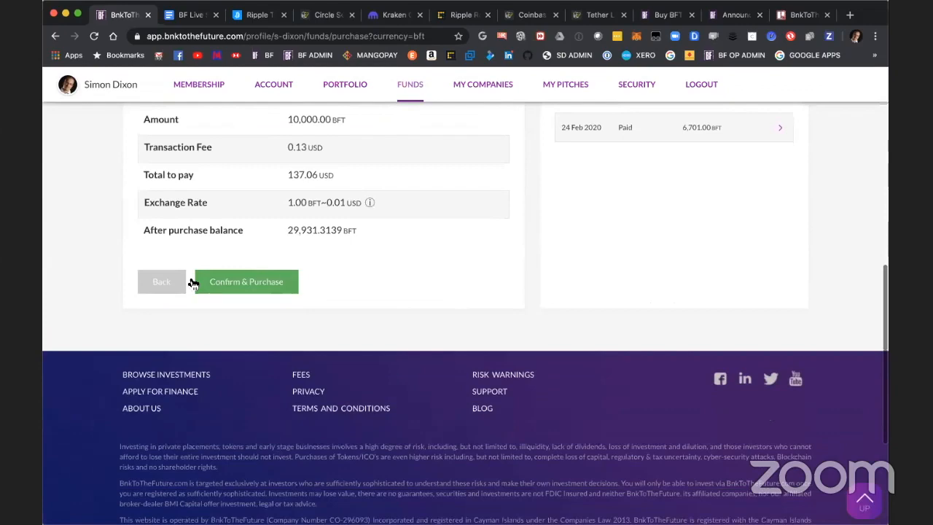
Go back from the summary without confirming, leaving the balance at 19,931.3139 BFT
left_click(160, 281)
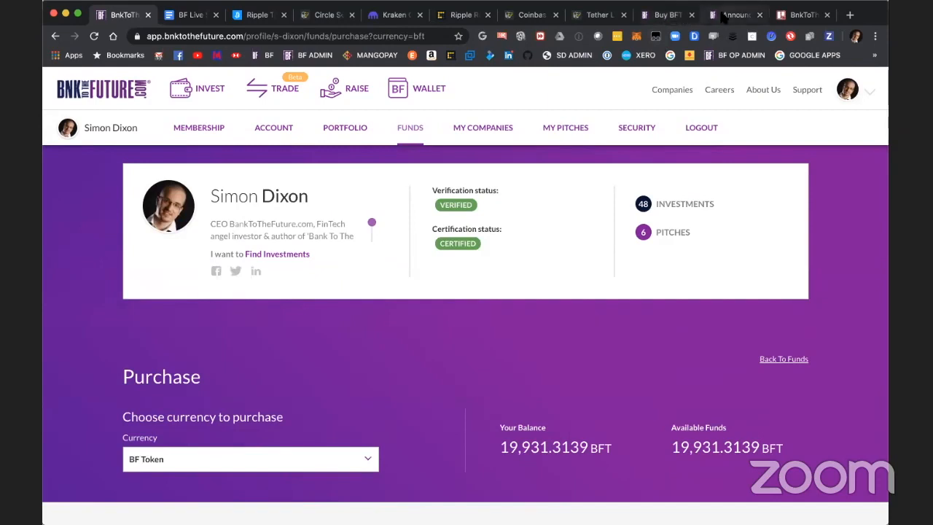
Switch to the bnktothefuture.com/blog tab and scroll through posts like Buy BFT and Portfolio Redesign
left_click(735, 14)
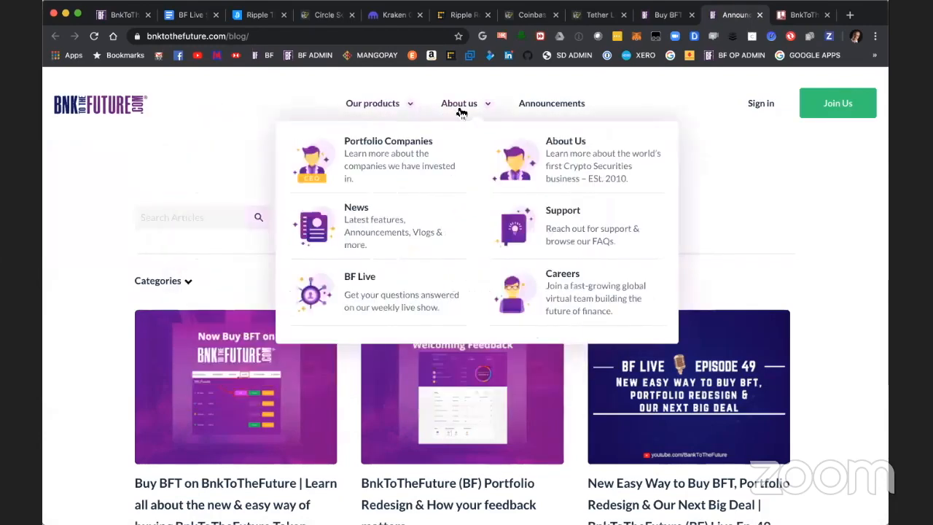
mouse_move(545, 231)
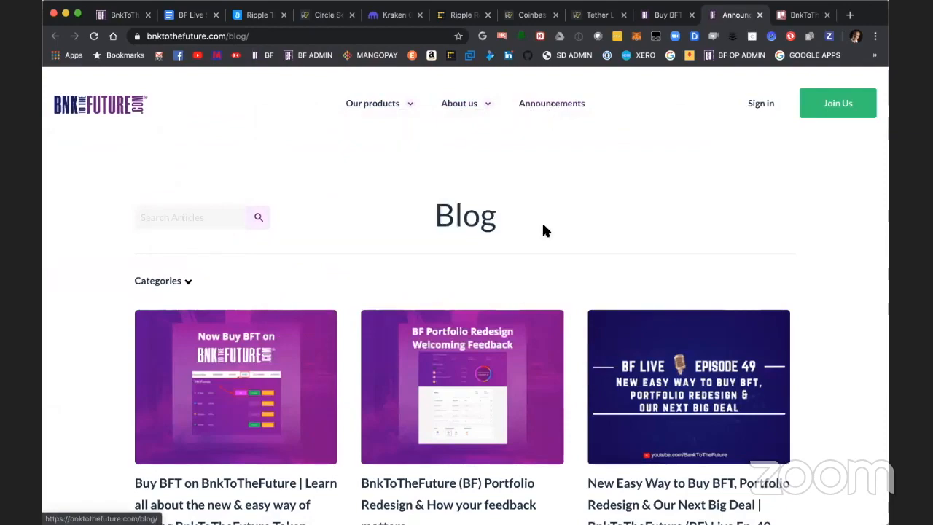
scroll("down", 3)
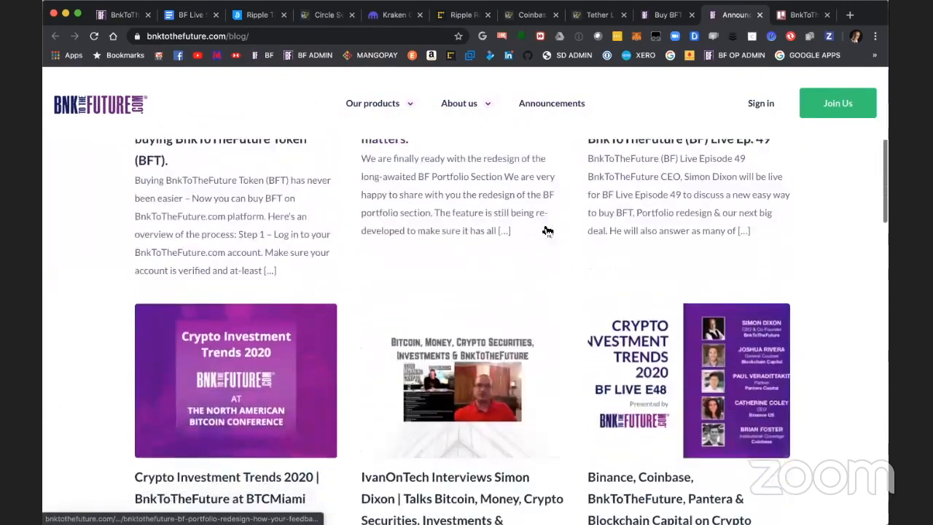